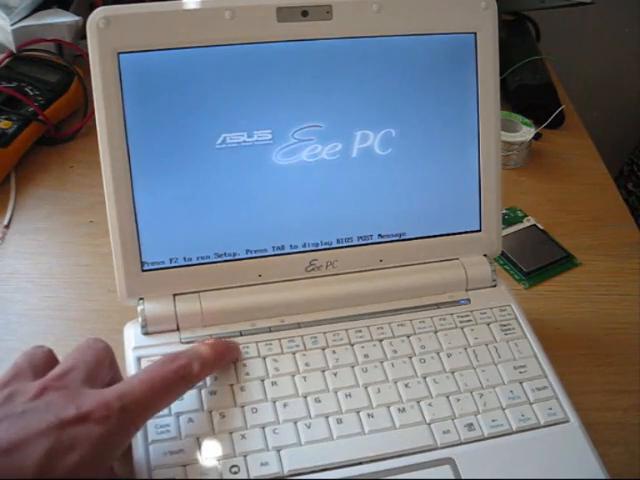
Step: Enter the BIOS setup with F2 and view the Hard Disk Drives list: ASUS SSD first, Toshiba second
key("f2")
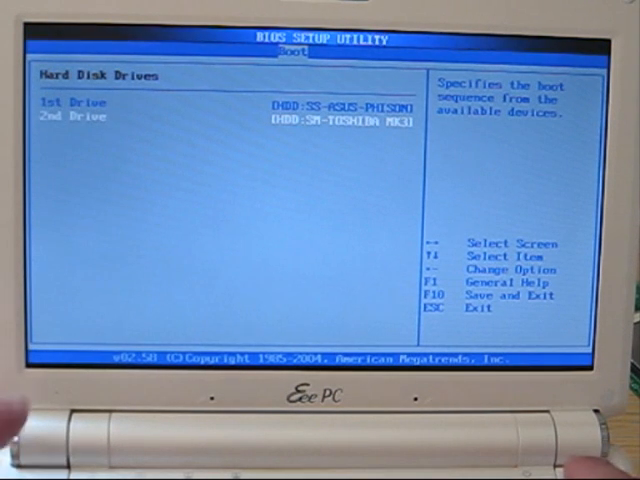
Step: Leave the Hard Disk Drives list and bring up the discard-changes-and-exit prompt
key("Escape")
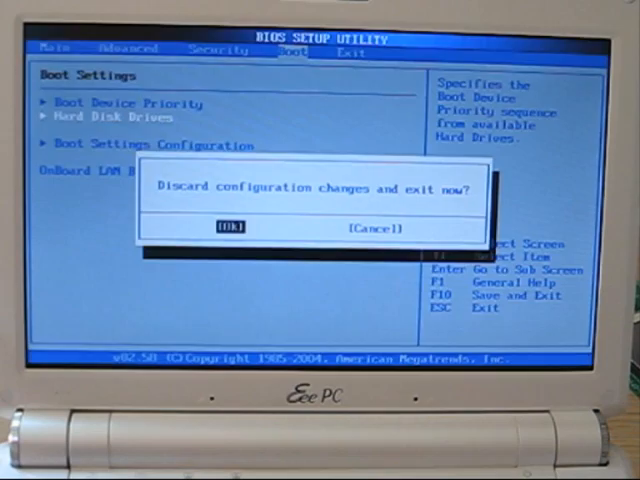
left_click(229, 227)
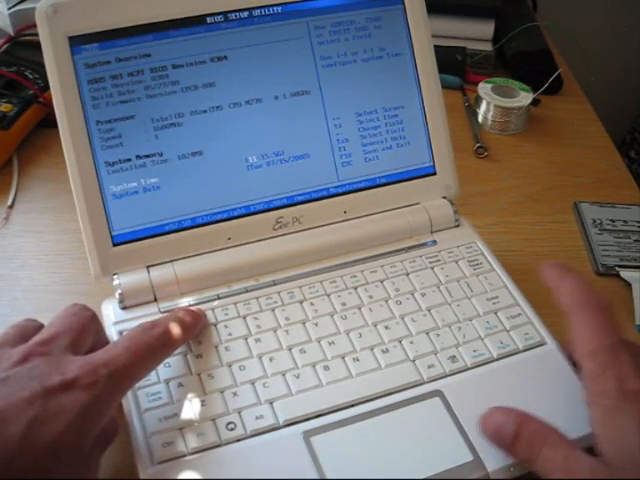
Step: Confirm the ASUS SSD is the 1st hard drive under Boot, then raise the discard-and-exit prompt
key("right")
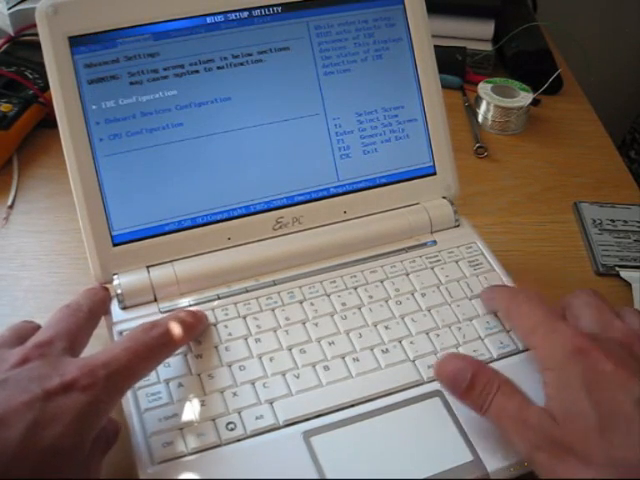
key("Enter")
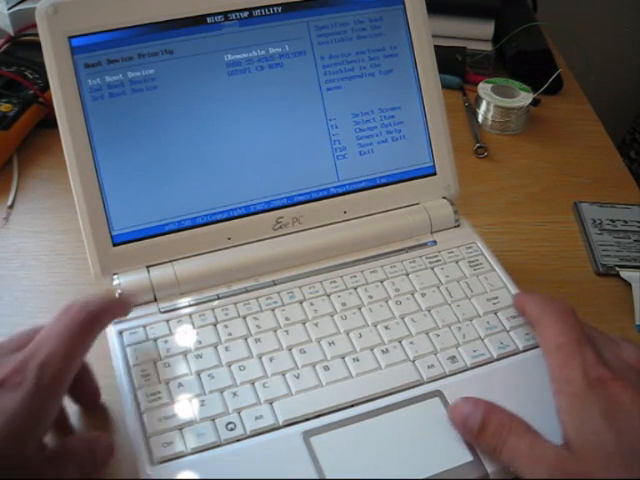
key("Escape")
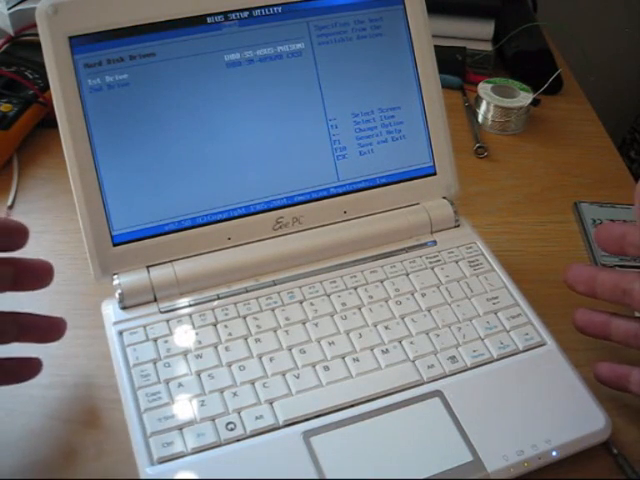
key("Escape")
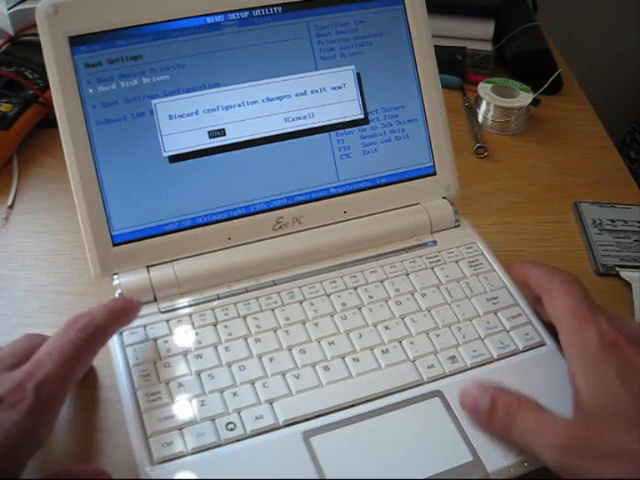